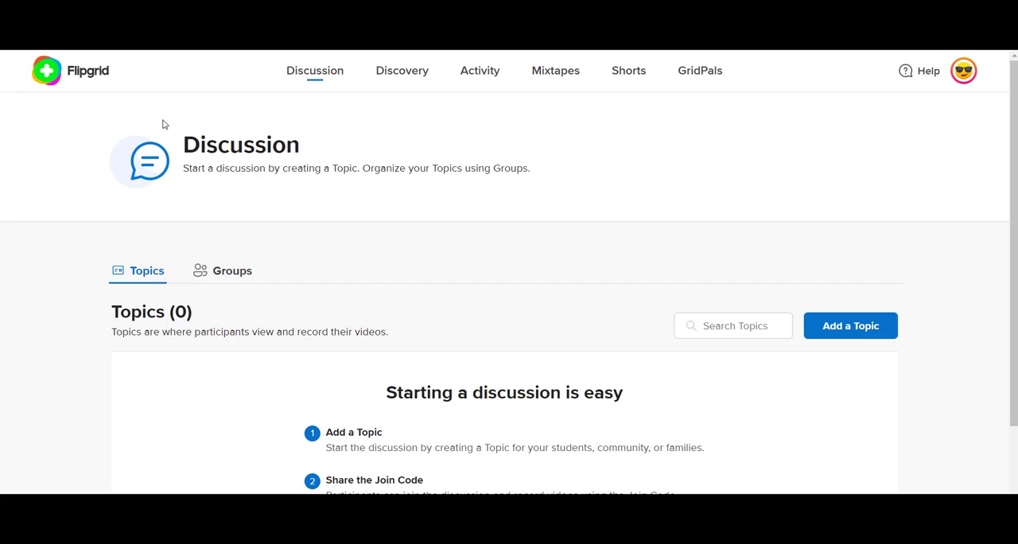
{"action": "mouse_move", "coordinate": [93, 95]}
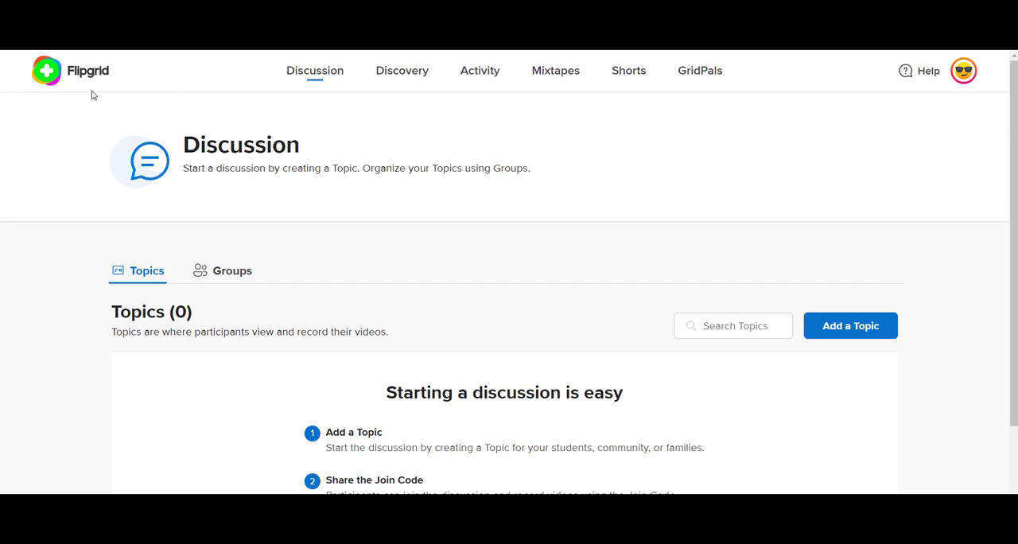
- From the profile menu's Integrations page, add a new Canvas integration named 'Test course'
{"action": "left_click", "coordinate": [964, 70]}
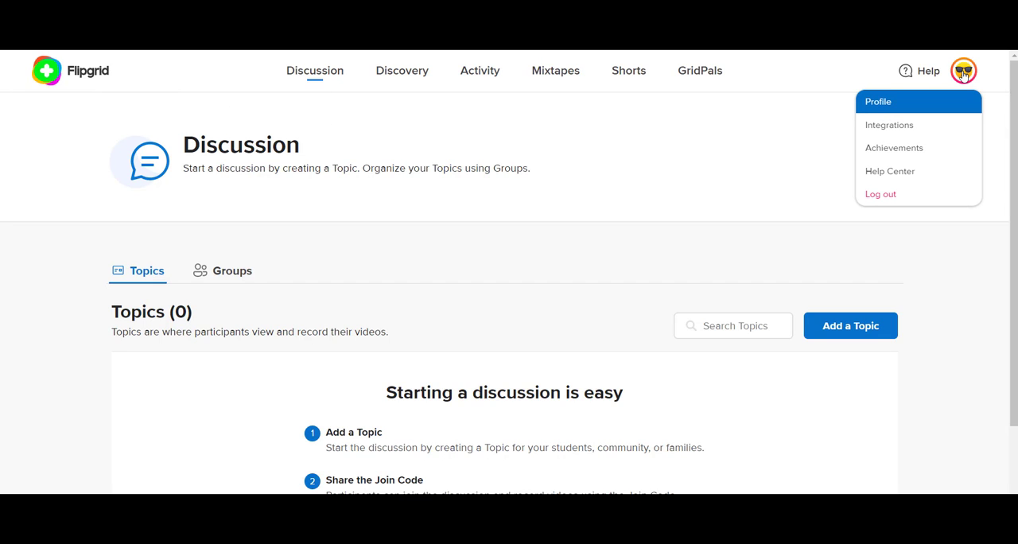
{"action": "mouse_move", "coordinate": [887, 125]}
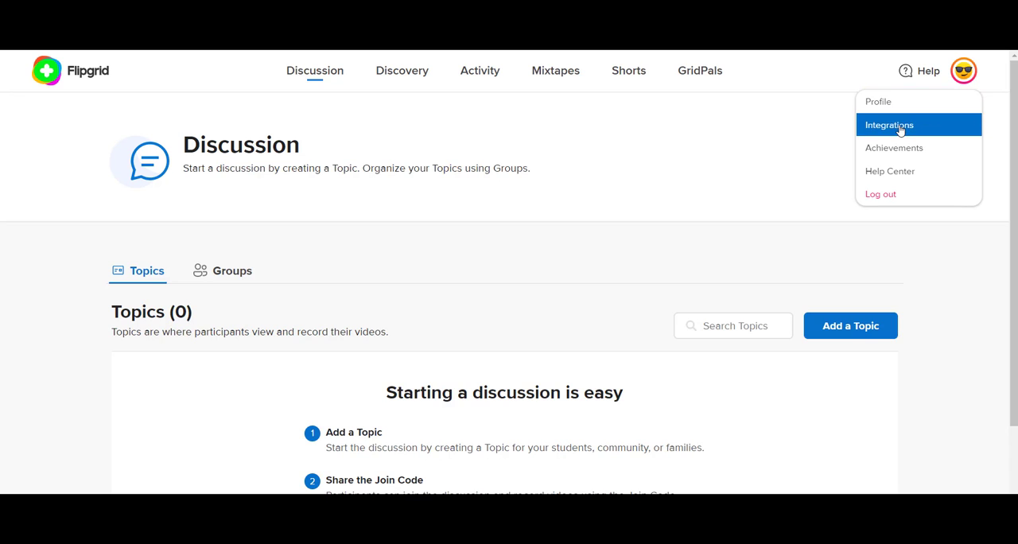
{"action": "left_click", "coordinate": [888, 124]}
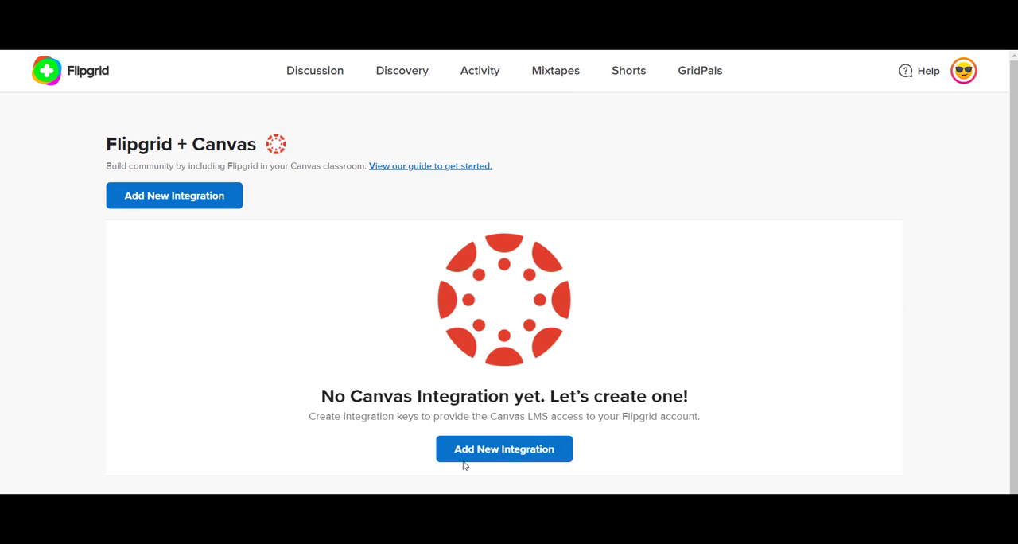
{"action": "left_click", "coordinate": [503, 449]}
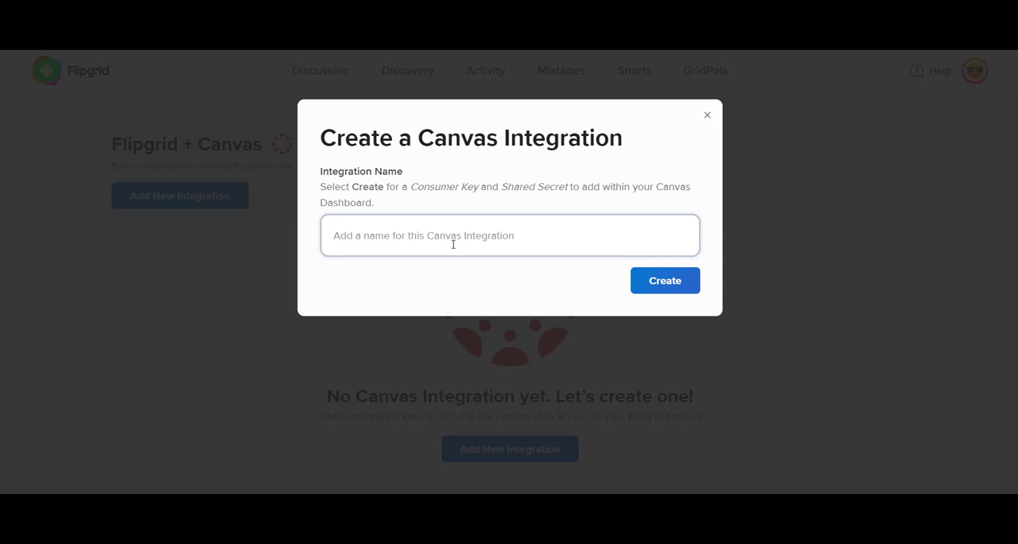
{"action": "type", "text": "Test course"}
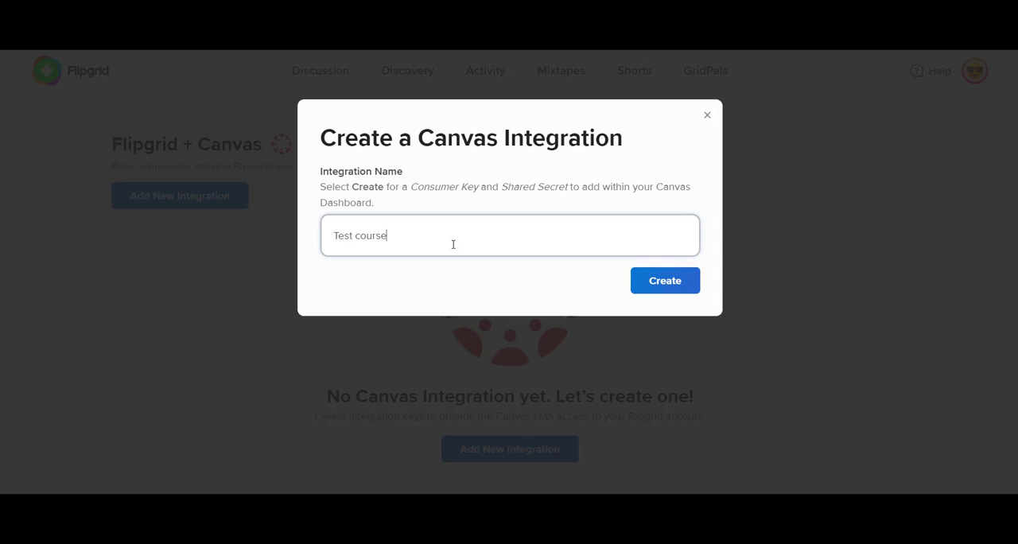
- Create the integration, then filter the course's external apps list by 'flipgrid'
{"action": "left_click", "coordinate": [665, 280]}
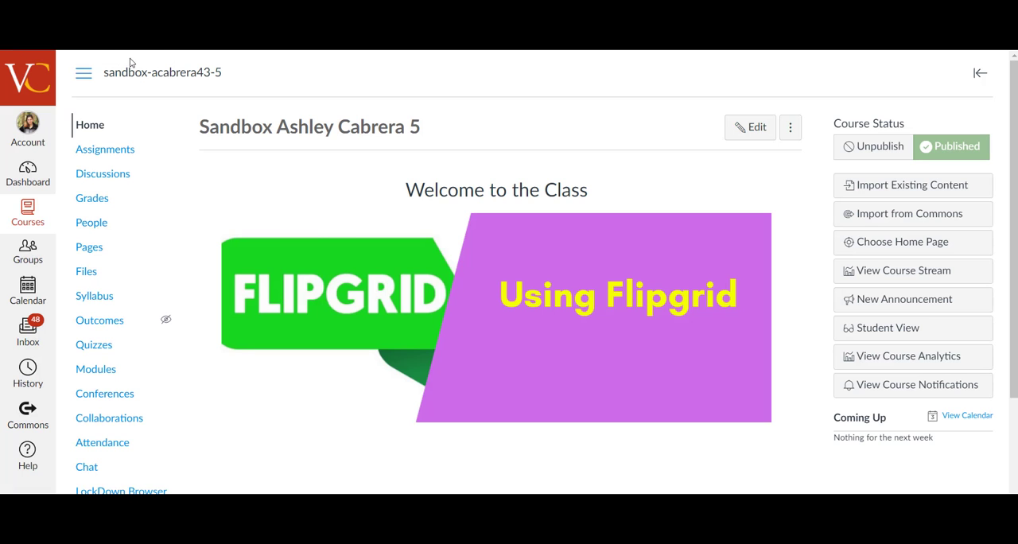
{"action": "scroll", "scroll_direction": "down", "scroll_amount": 3}
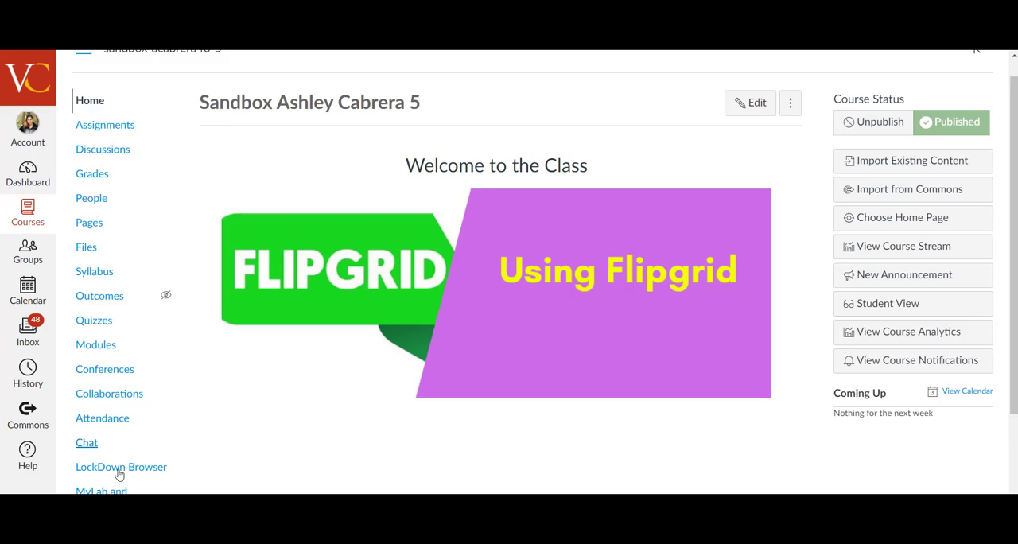
{"action": "scroll", "scroll_direction": "down", "scroll_amount": 3}
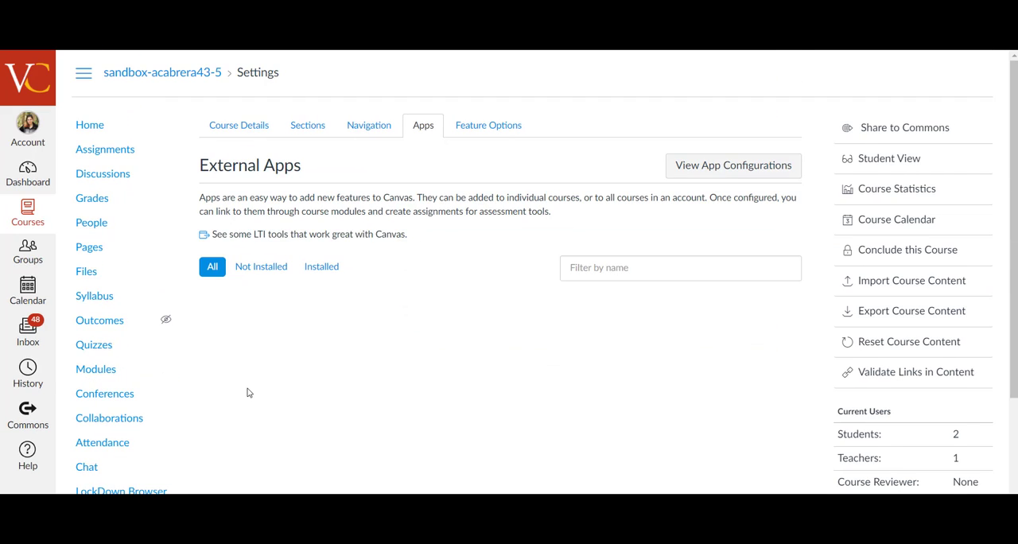
{"action": "left_click", "coordinate": [423, 124]}
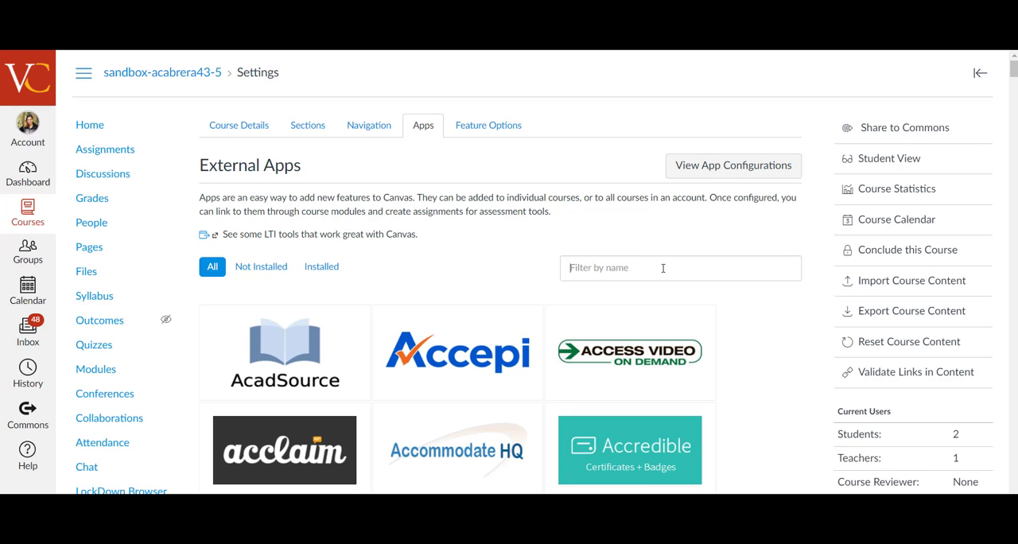
{"action": "type", "text": "flipgrid"}
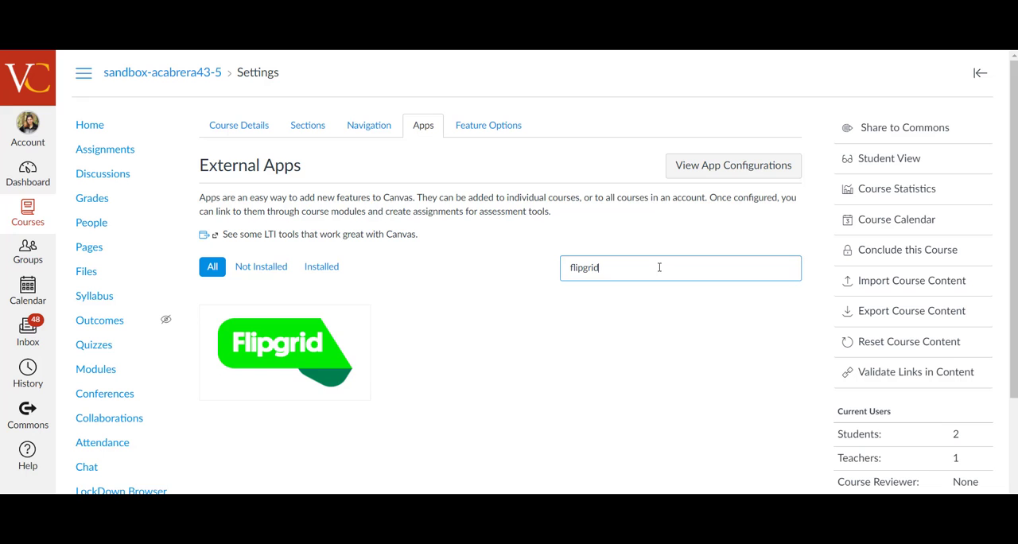
- Add the Flipgrid app, filling its consumer key and shared secret from the Flipgrid integration
{"action": "left_click", "coordinate": [283, 352]}
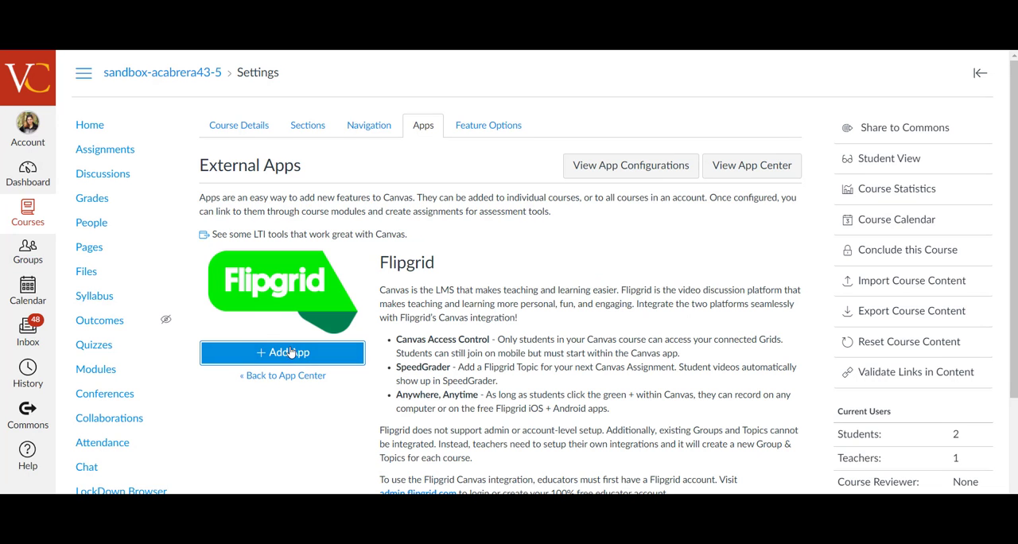
{"action": "left_click", "coordinate": [283, 353]}
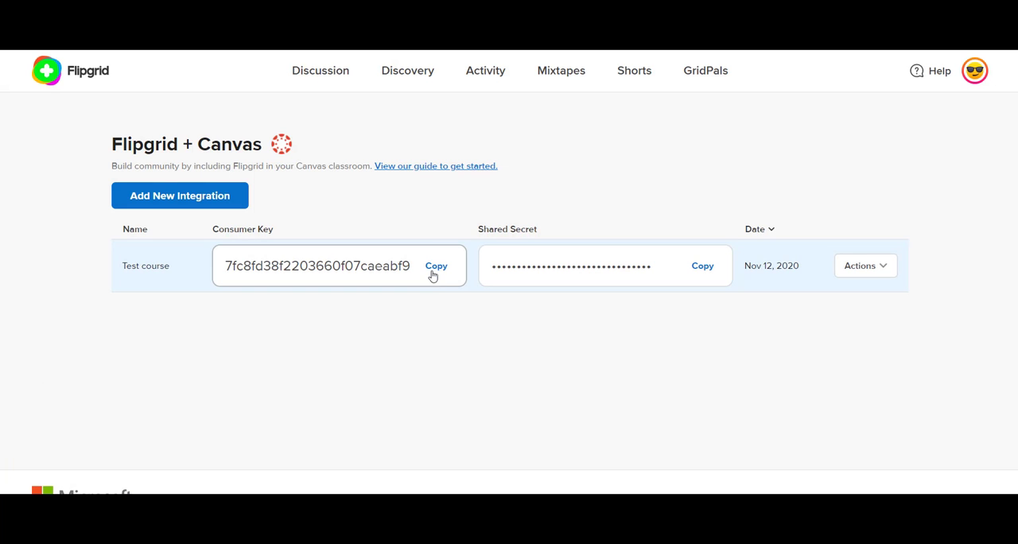
{"action": "left_click", "coordinate": [436, 265]}
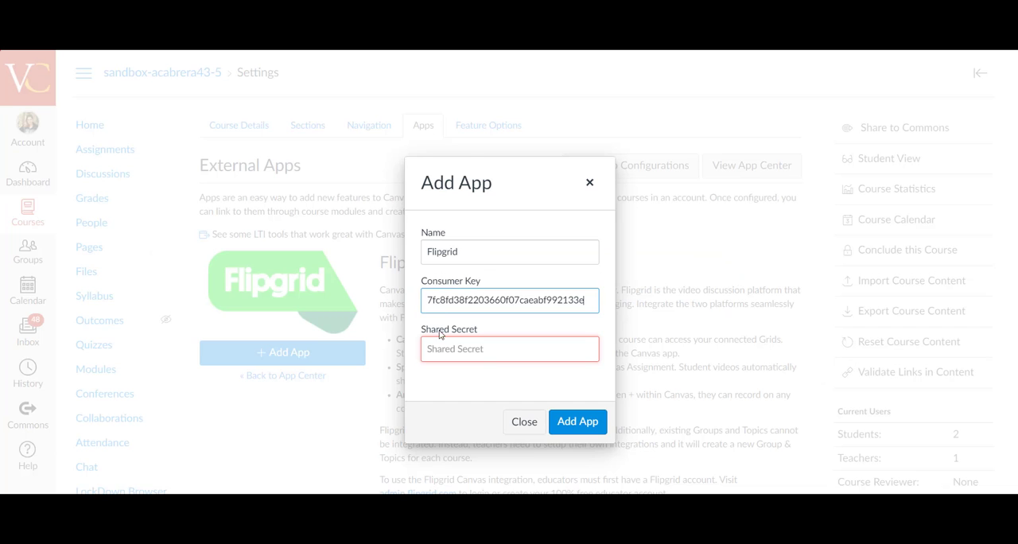
{"action": "right_click", "coordinate": [509, 348]}
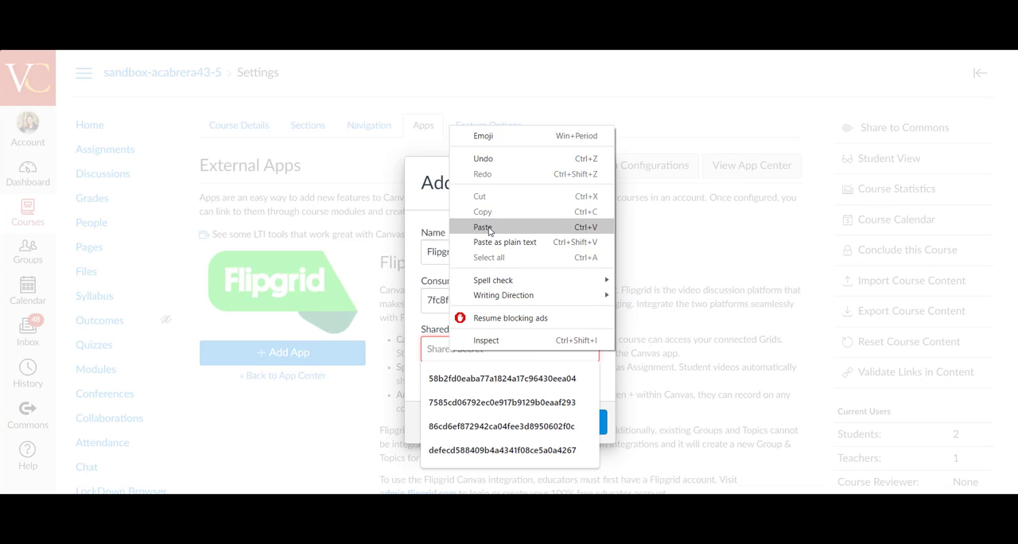
{"action": "left_click", "coordinate": [483, 226]}
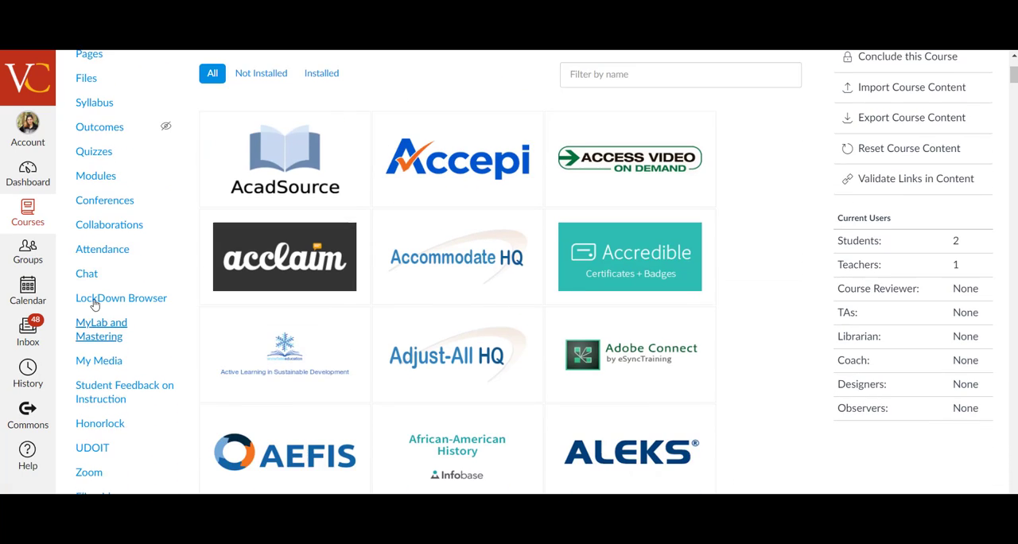
- Scroll the course navigation to reach the newly added Flipgrid link
{"action": "scroll", "scroll_direction": "down", "scroll_amount": 3}
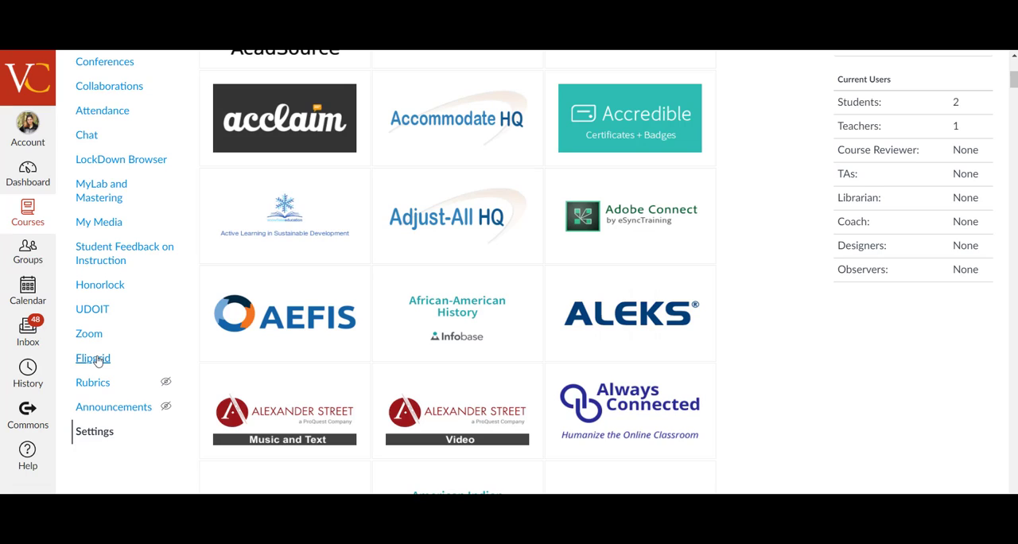
{"action": "mouse_move", "coordinate": [92, 359]}
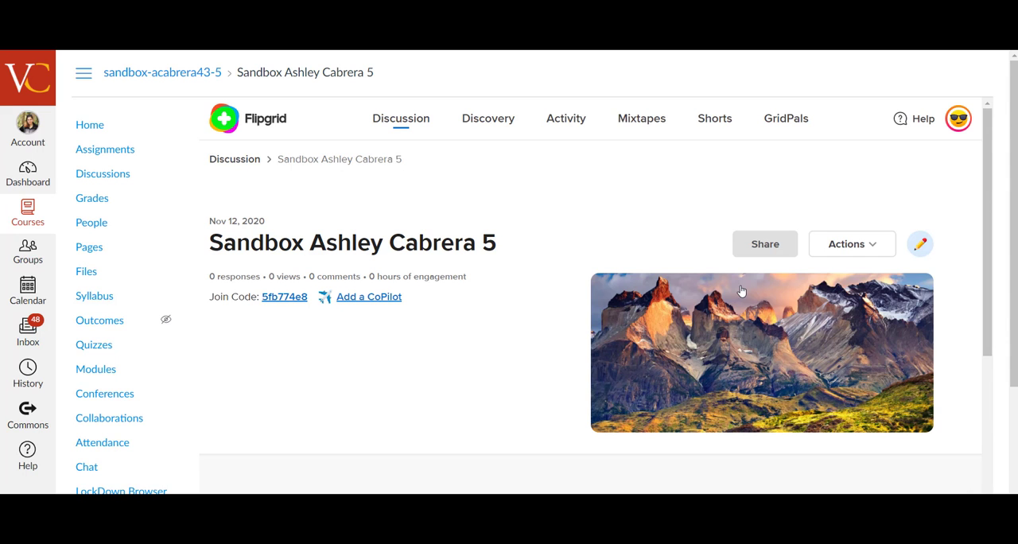
{"action": "mouse_move", "coordinate": [321, 290]}
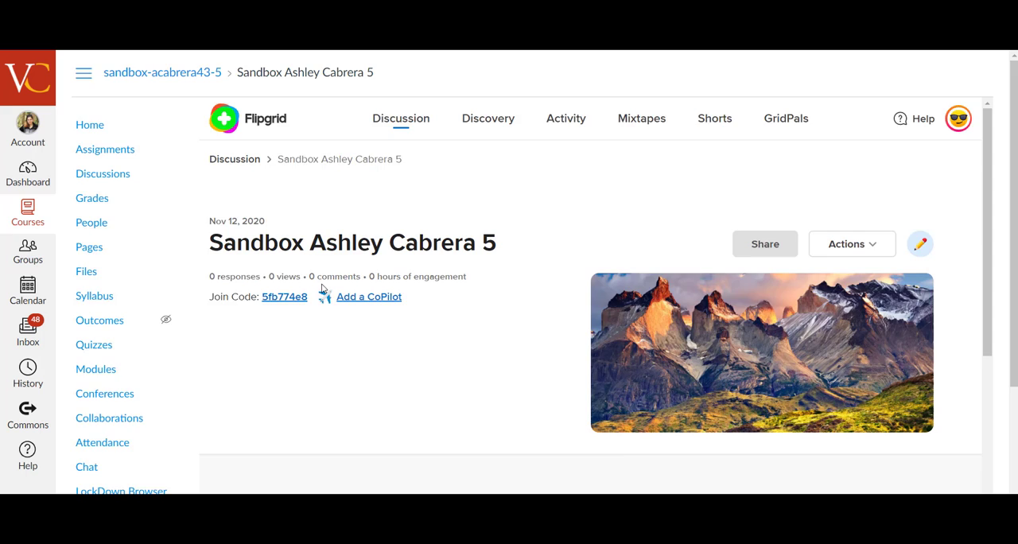
{"action": "scroll", "scroll_direction": "down", "scroll_amount": 3}
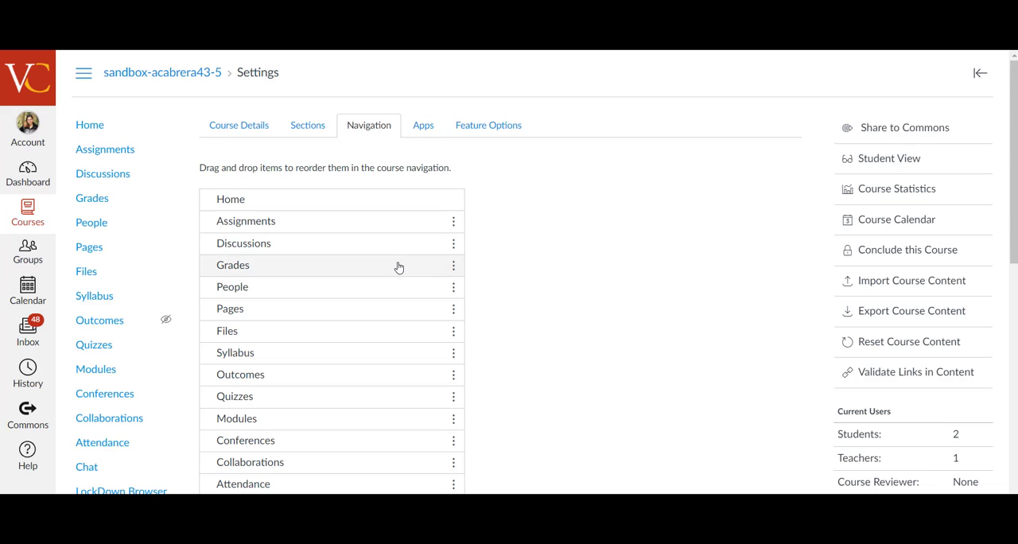
- Scroll through the course navigation items list down to the hidden-items area
{"action": "scroll", "scroll_direction": "down", "scroll_amount": 3}
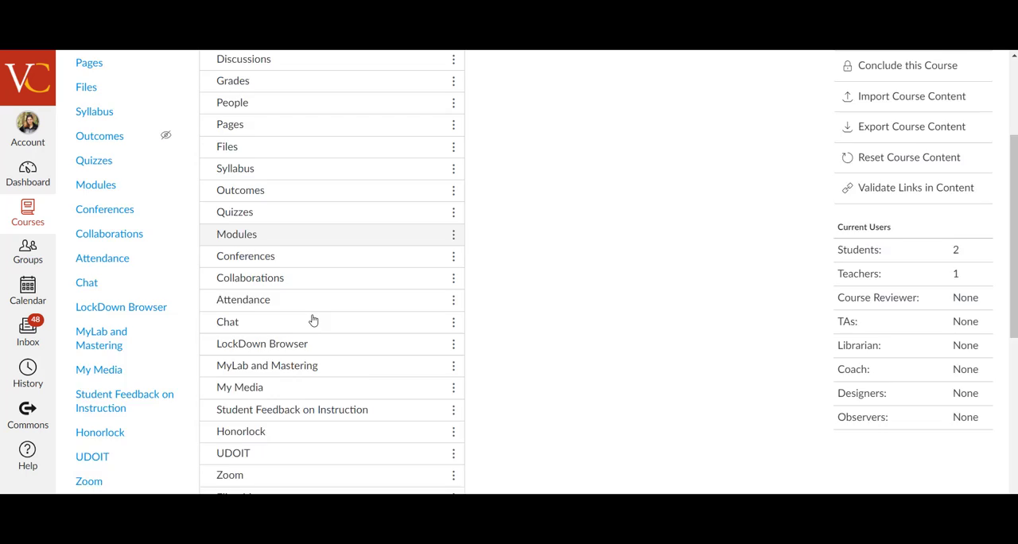
{"action": "scroll", "scroll_direction": "down", "scroll_amount": 3}
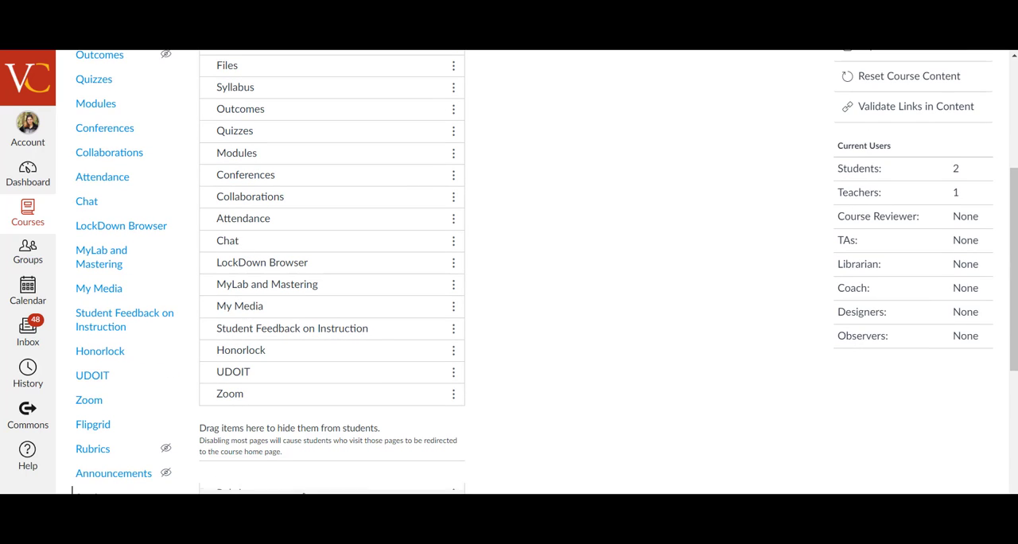
{"action": "scroll", "scroll_direction": "down", "scroll_amount": 3}
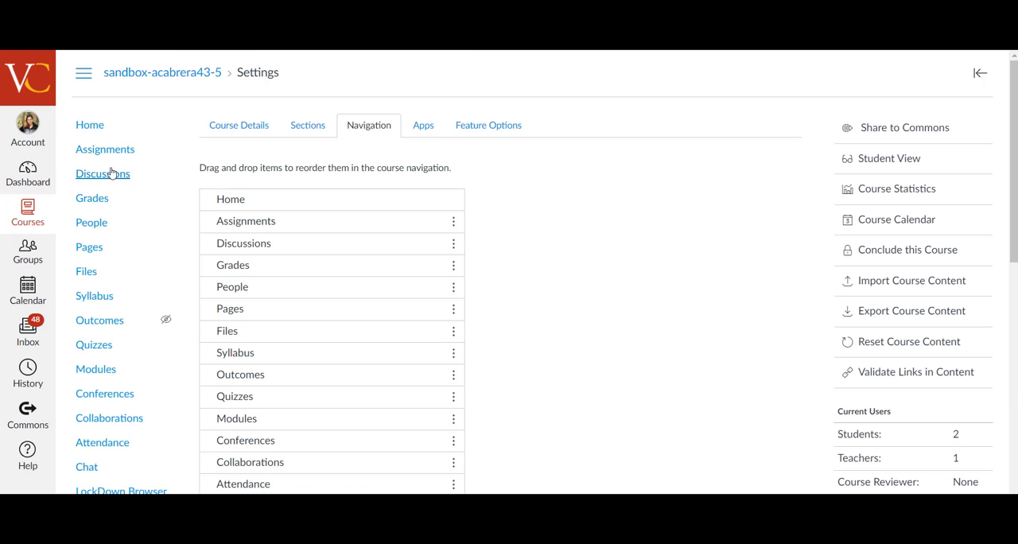
- Create a new assignment named 'Flipgrid discussion' and review its points and submission settings
{"action": "left_click", "coordinate": [105, 150]}
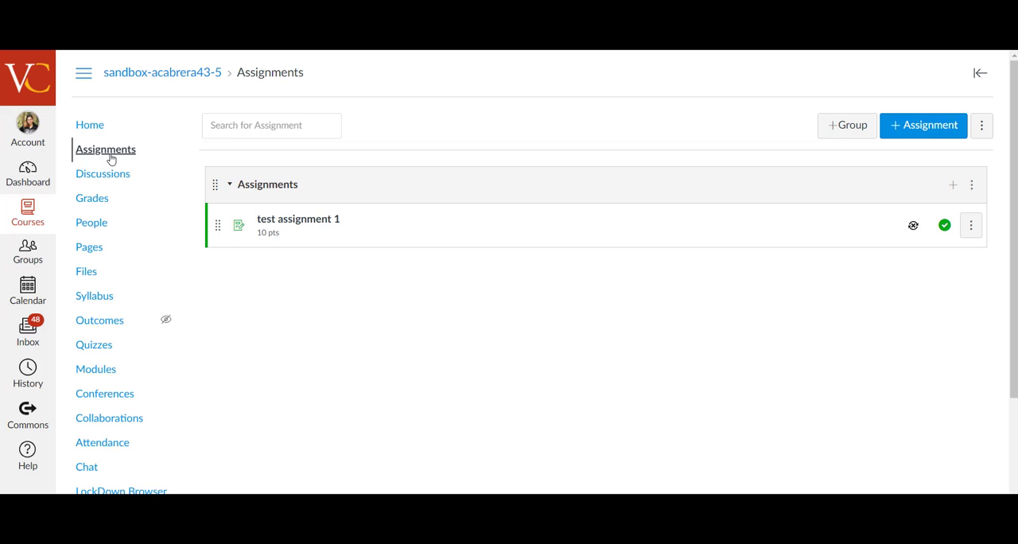
{"action": "mouse_move", "coordinate": [923, 125]}
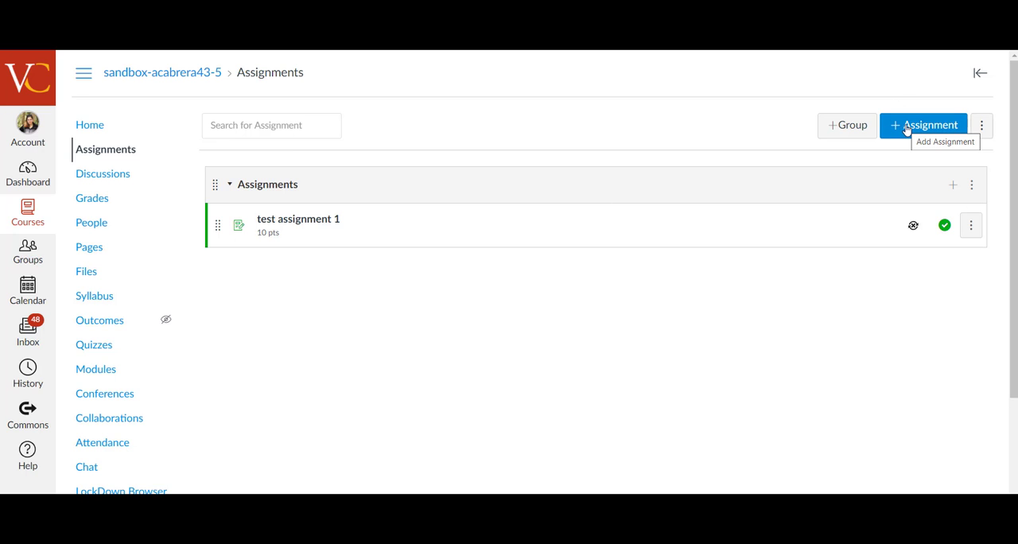
{"action": "left_click", "coordinate": [923, 124]}
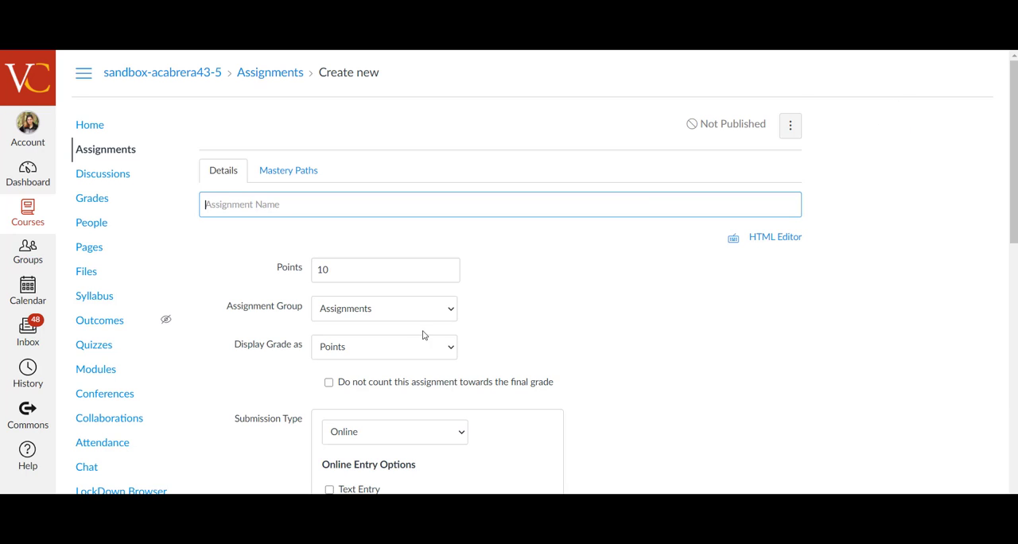
{"action": "left_click", "coordinate": [499, 203]}
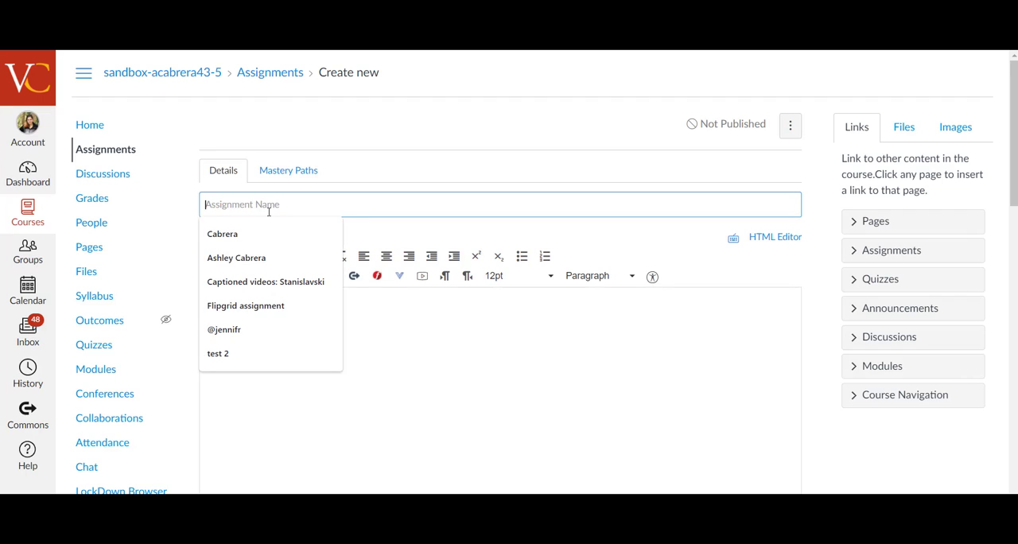
{"action": "type", "text": "Flipgrid discuss"}
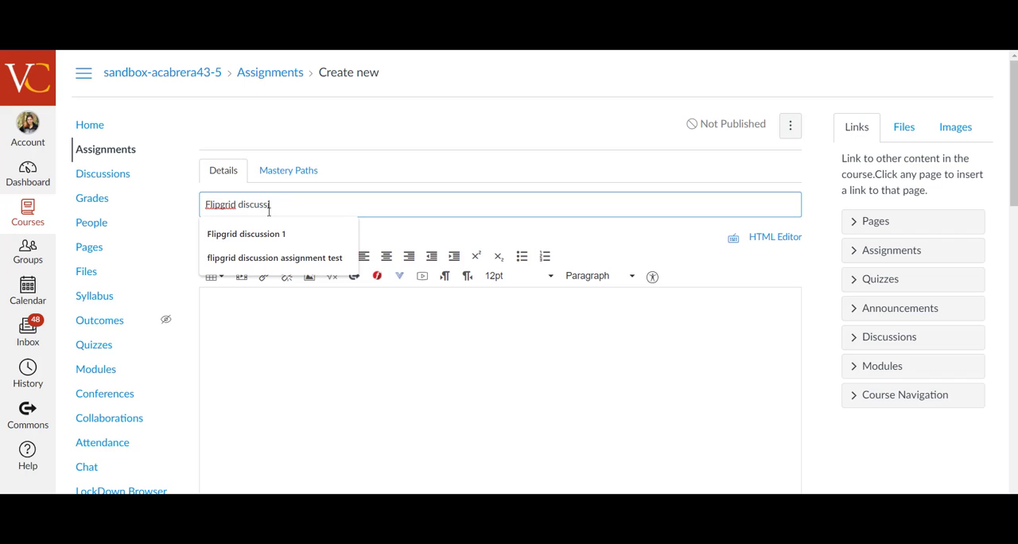
{"action": "scroll", "scroll_direction": "down", "scroll_amount": 3}
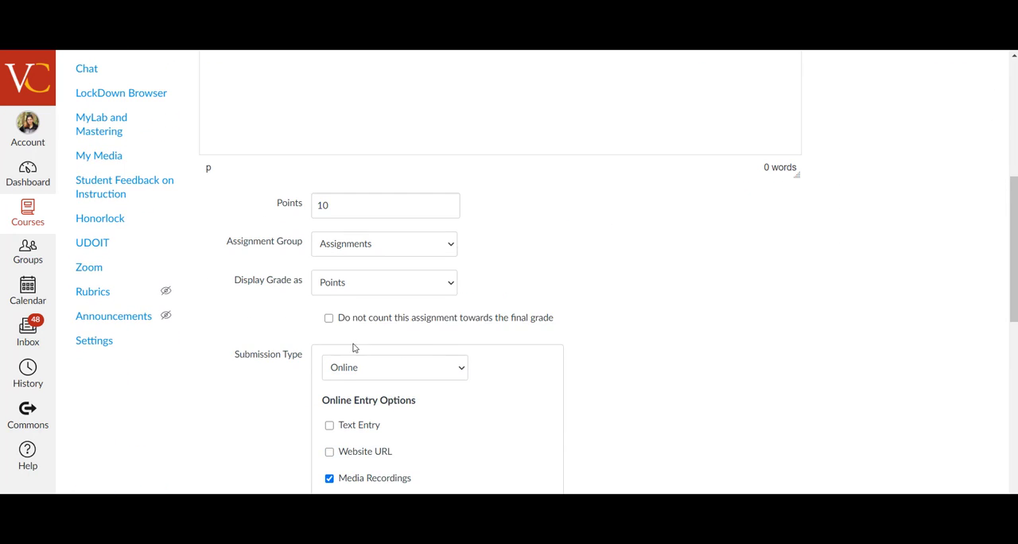
{"action": "mouse_move", "coordinate": [350, 268]}
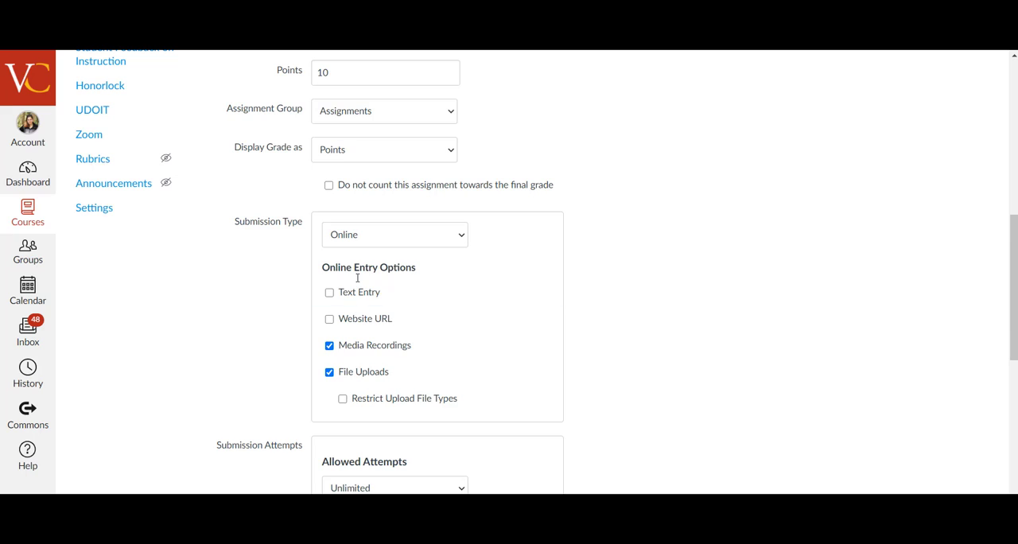
{"action": "mouse_move", "coordinate": [353, 245]}
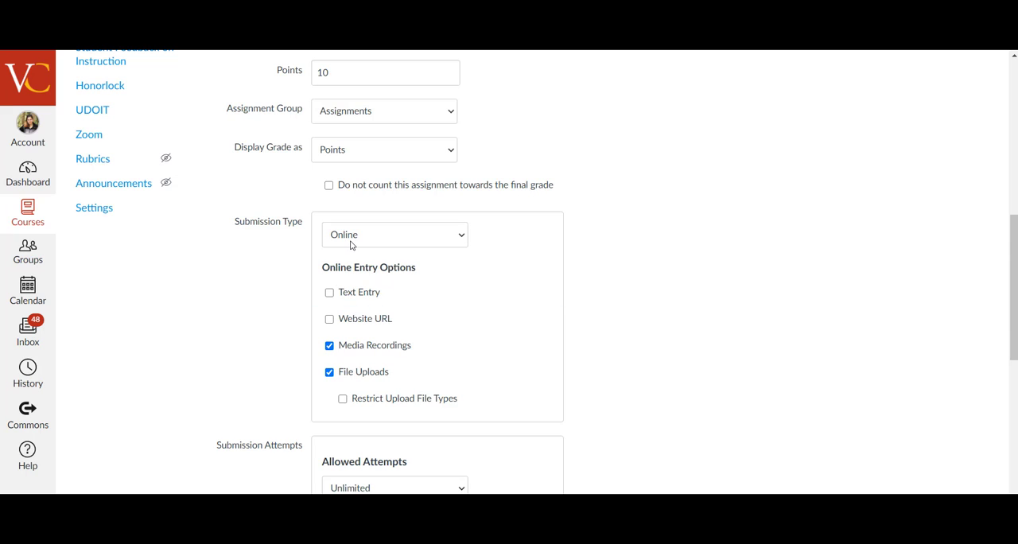
- Set Submission Type to External Tool and select Flipgrid as the tool
{"action": "left_click", "coordinate": [395, 234]}
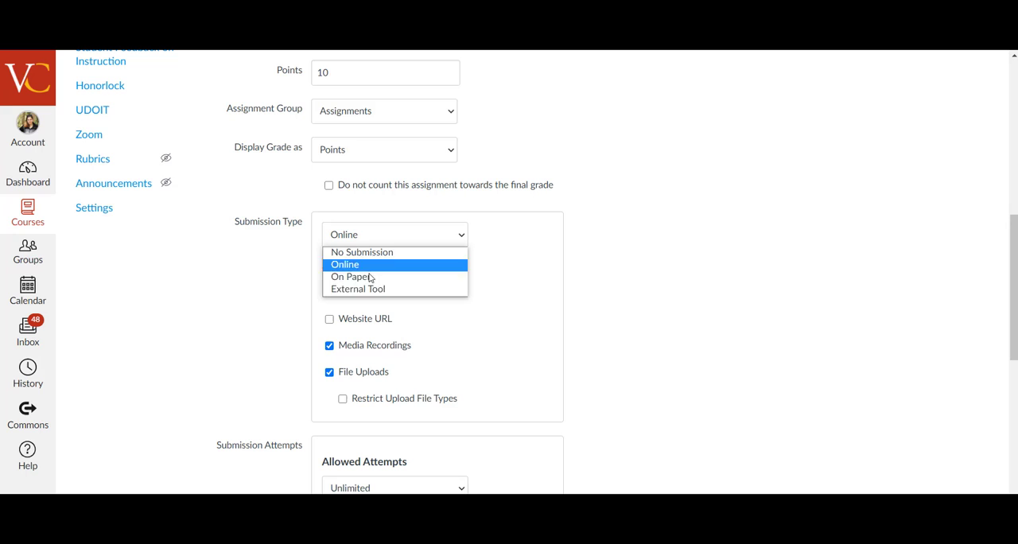
{"action": "left_click", "coordinate": [358, 288]}
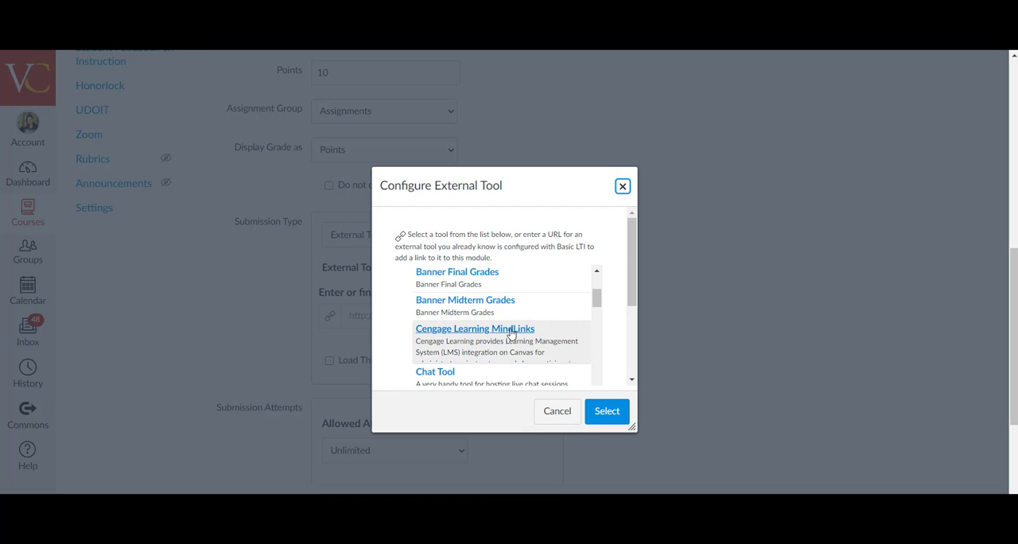
{"action": "scroll", "scroll_direction": "down", "scroll_amount": 3}
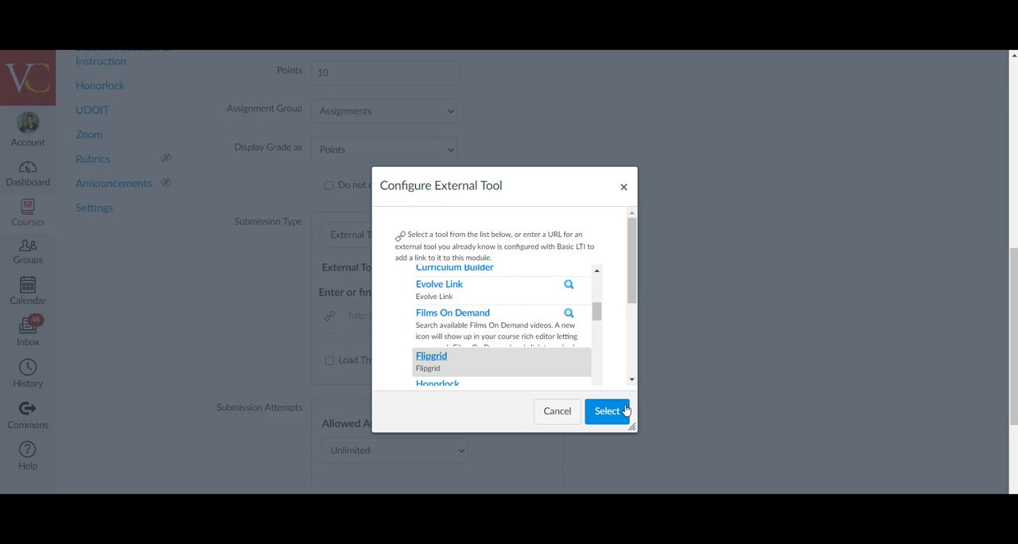
{"action": "left_click", "coordinate": [607, 410]}
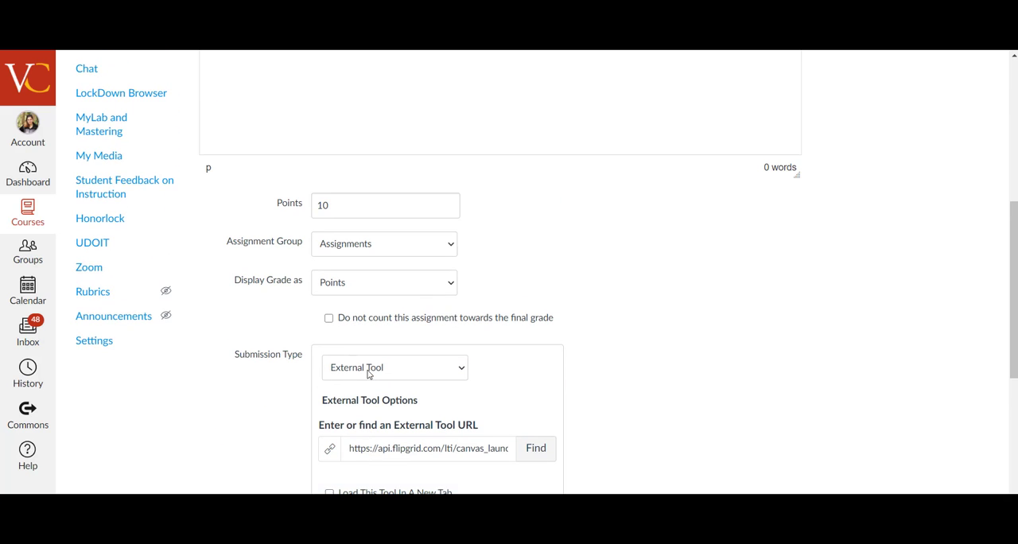
- Save the Flipgrid discussion assignment from the bottom of the form
{"action": "scroll", "scroll_direction": "down", "scroll_amount": 3}
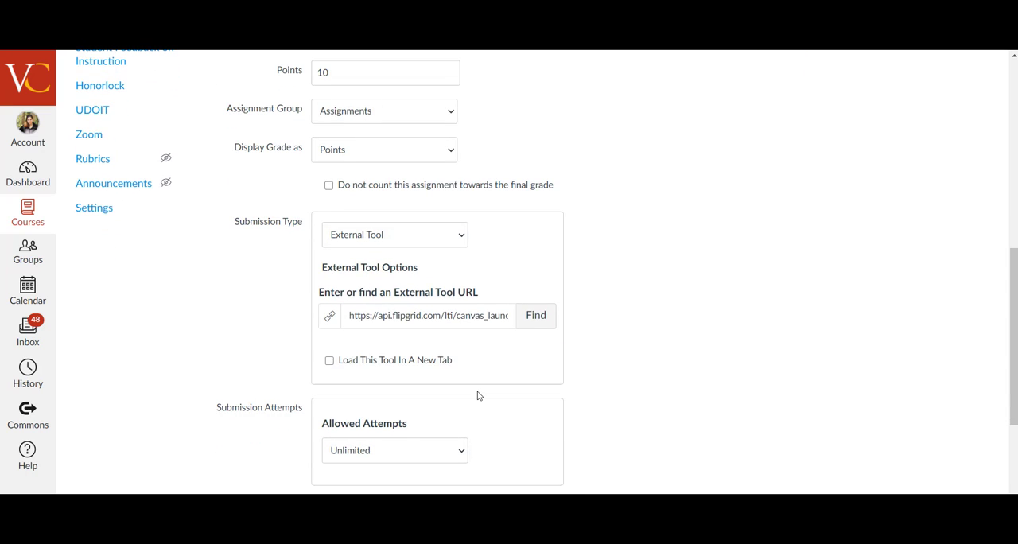
{"action": "mouse_move", "coordinate": [369, 373]}
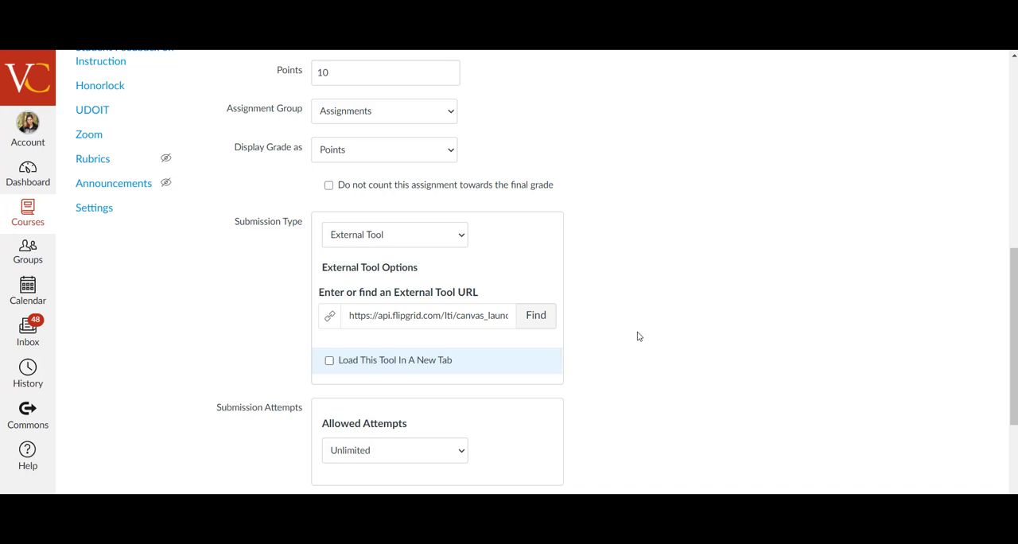
{"action": "scroll", "scroll_direction": "down", "scroll_amount": 3}
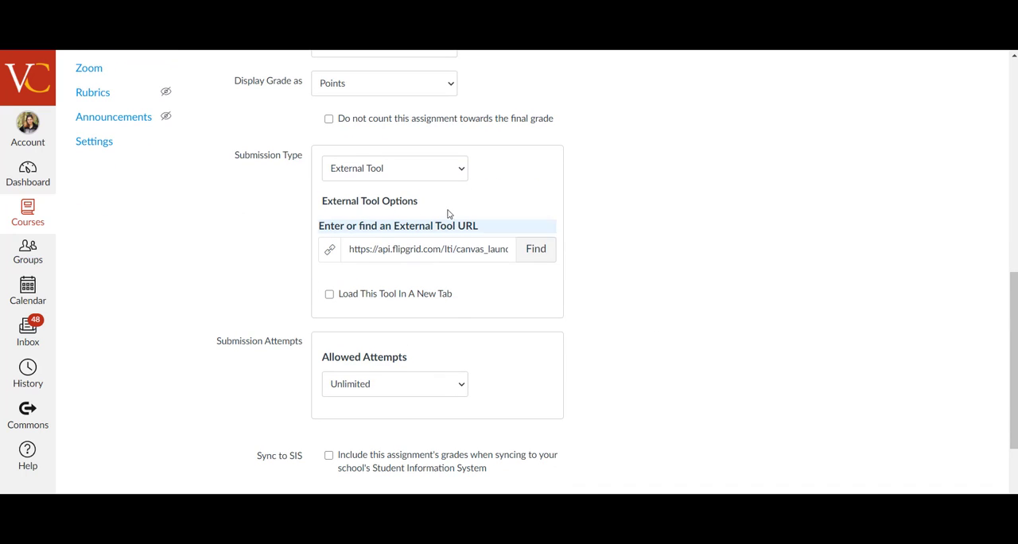
{"action": "scroll", "scroll_direction": "down", "scroll_amount": 3}
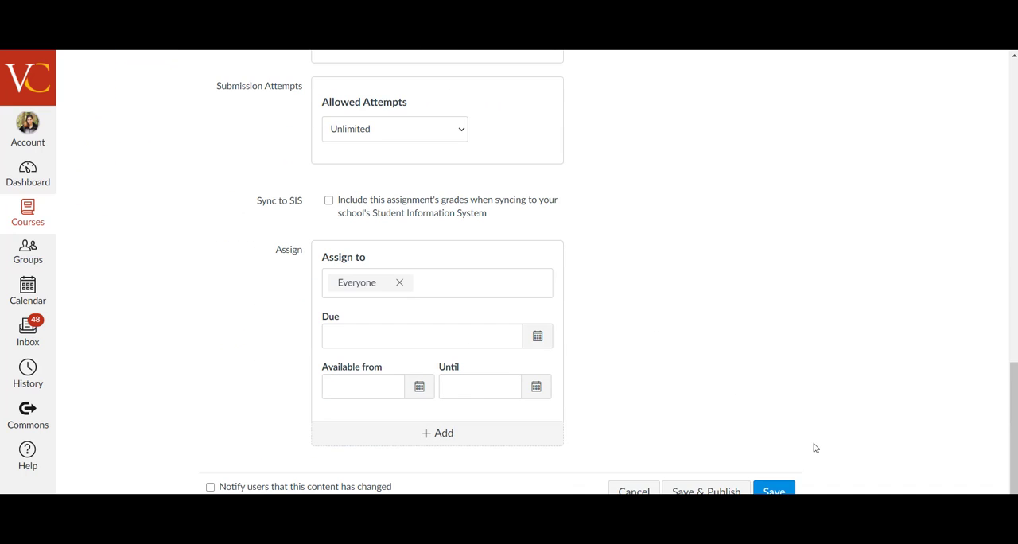
{"action": "left_click", "coordinate": [773, 489]}
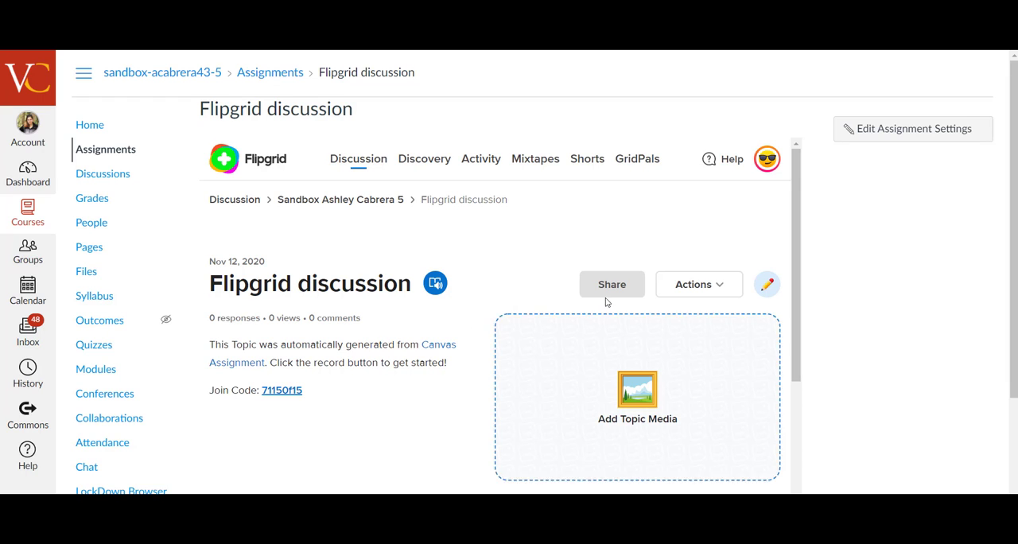
{"action": "mouse_move", "coordinate": [767, 283]}
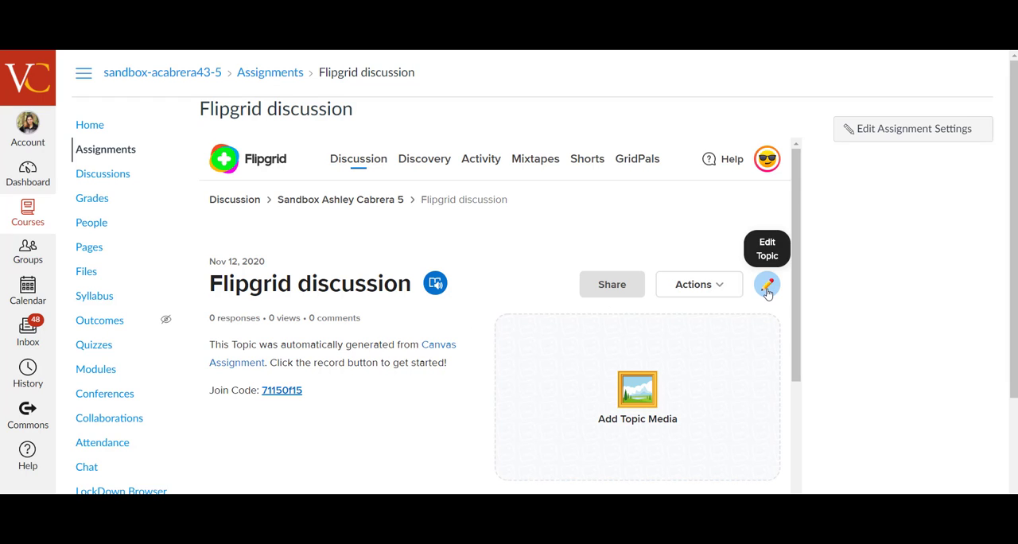
- Edit the topic and review Topic Essentials: title, prompt, recording time limit and moderation
{"action": "left_click", "coordinate": [766, 283]}
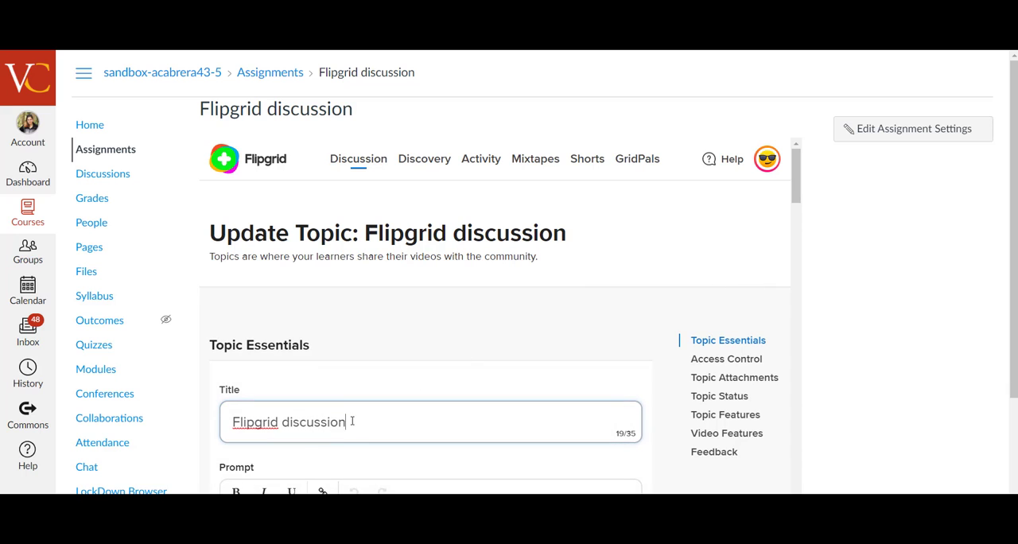
{"action": "scroll", "scroll_direction": "down", "scroll_amount": 3}
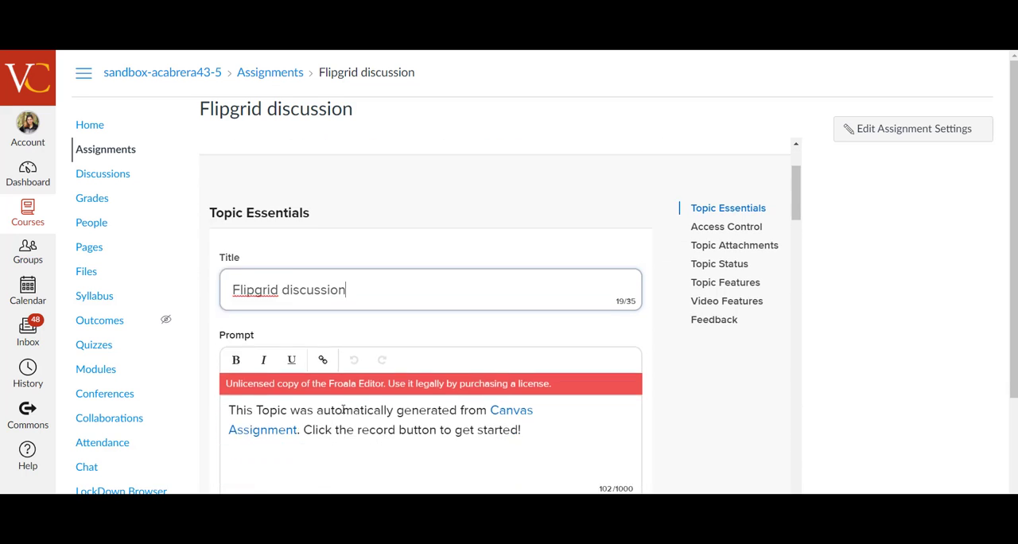
{"action": "scroll", "scroll_direction": "down", "scroll_amount": 3}
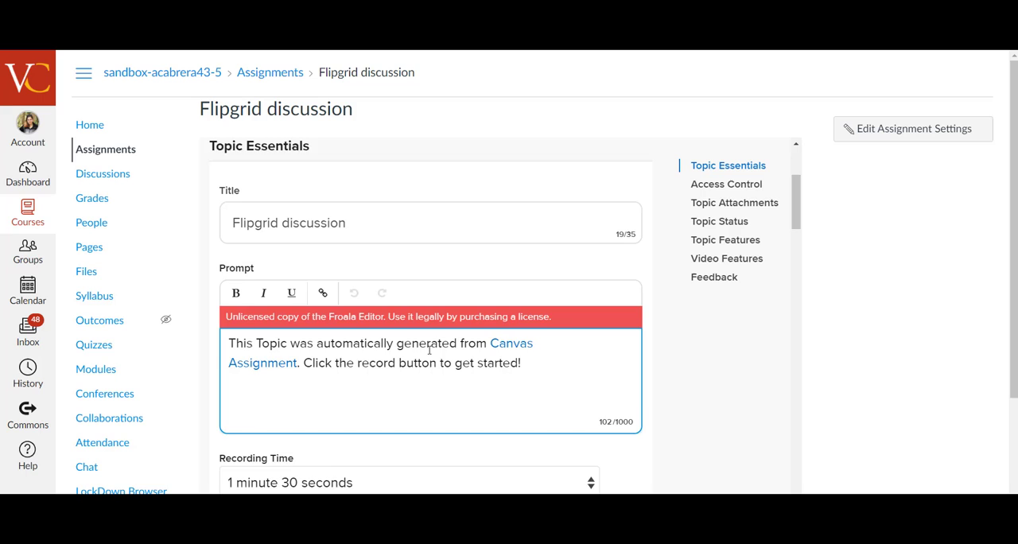
{"action": "scroll", "scroll_direction": "down", "scroll_amount": 3}
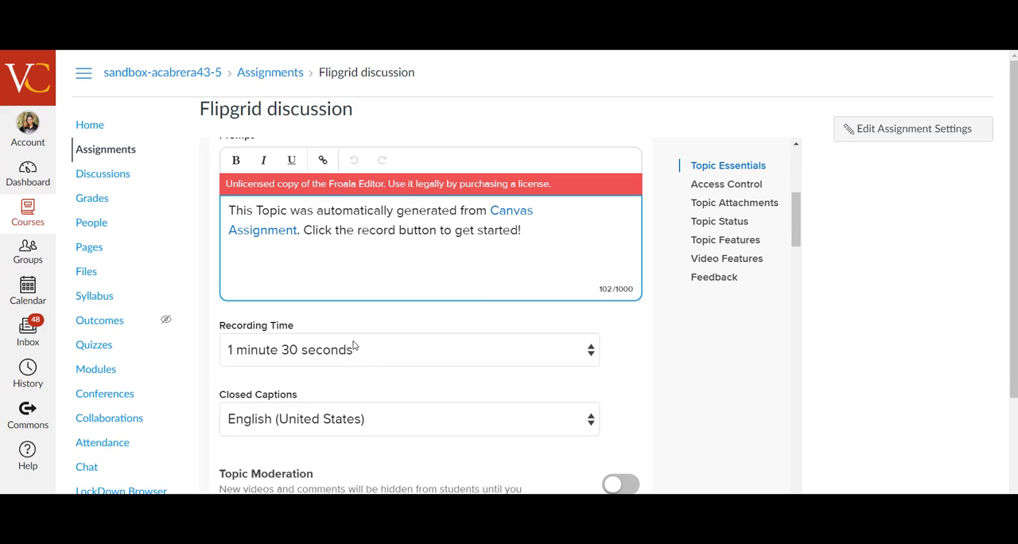
{"action": "left_click", "coordinate": [409, 350]}
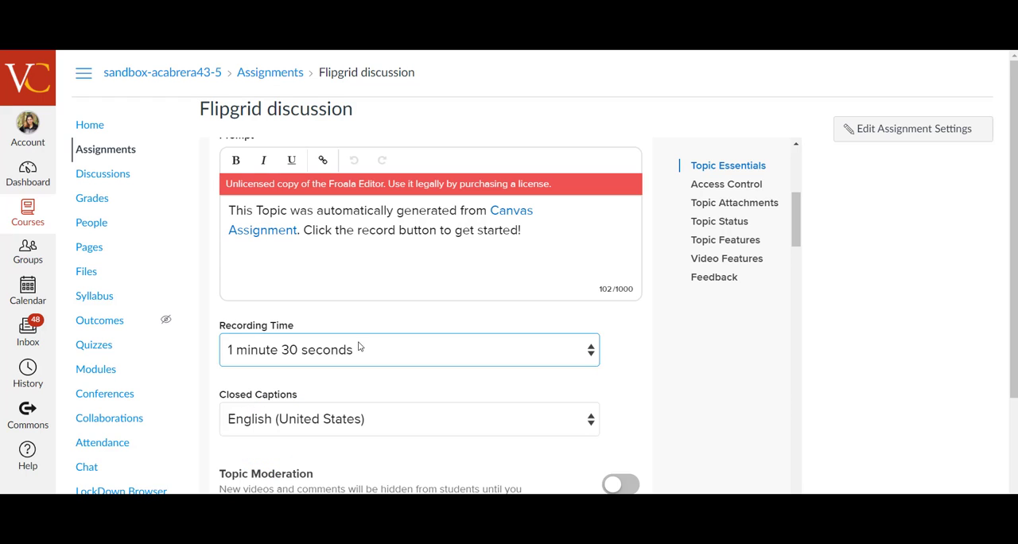
{"action": "scroll", "scroll_direction": "down", "scroll_amount": 3}
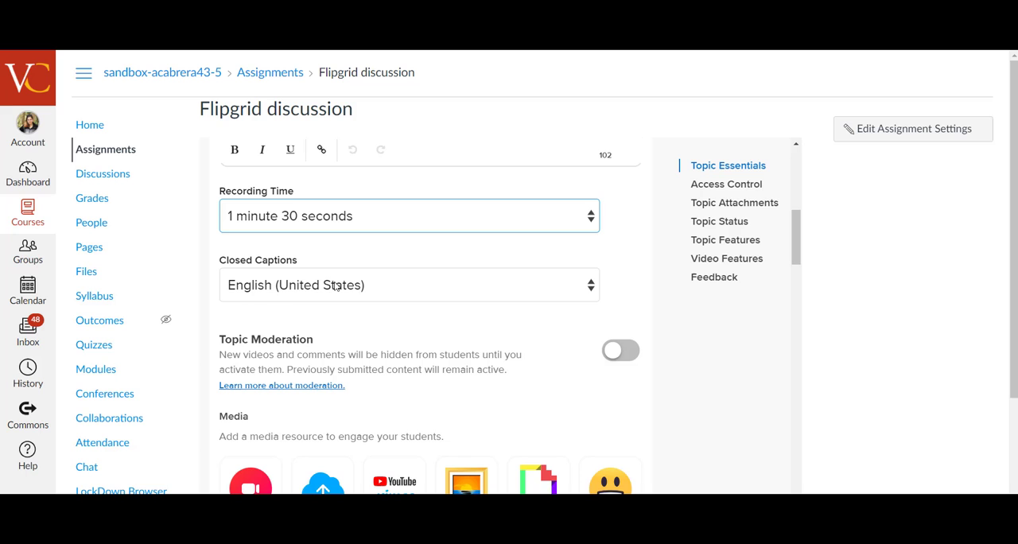
{"action": "mouse_move", "coordinate": [334, 286]}
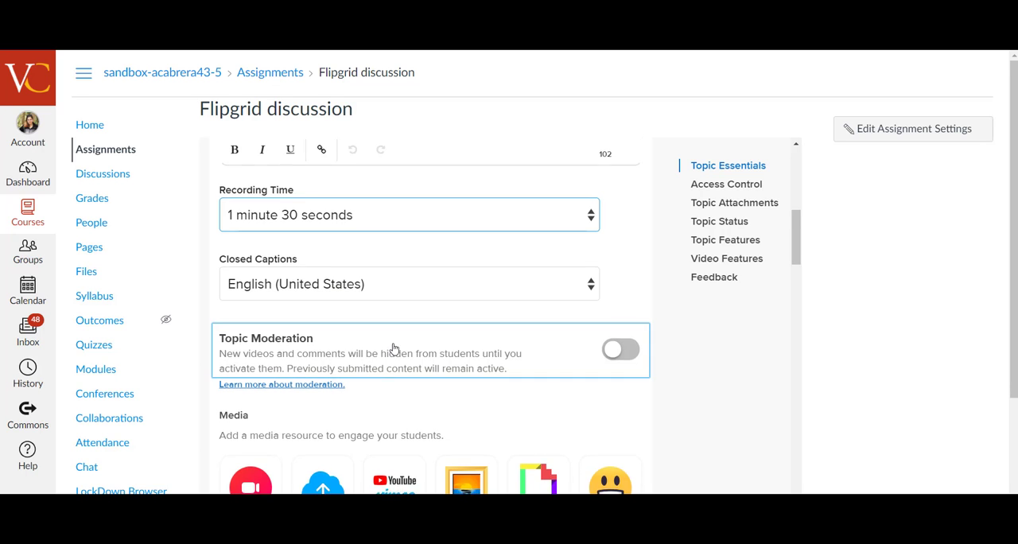
{"action": "left_click", "coordinate": [726, 184]}
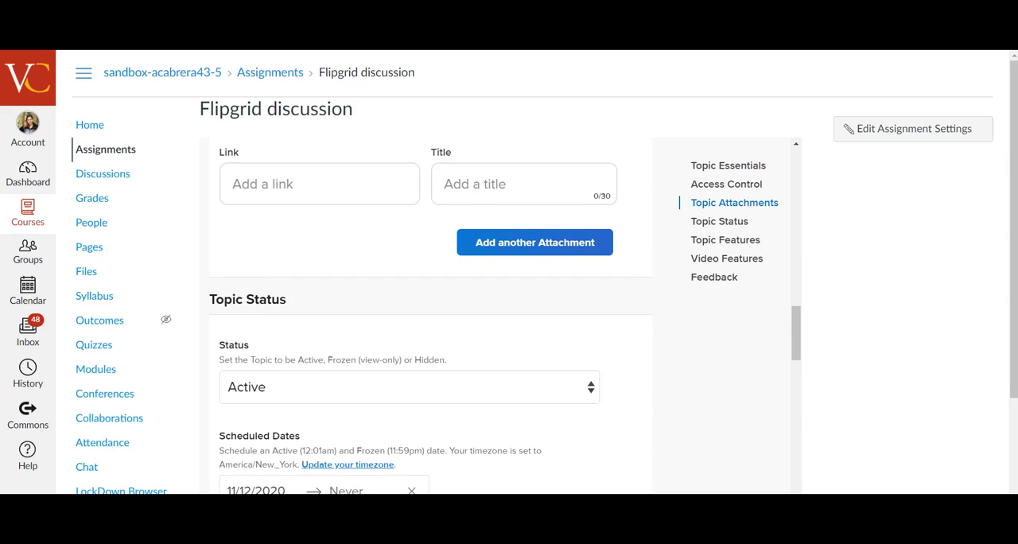
{"action": "scroll", "scroll_direction": "down", "scroll_amount": 3}
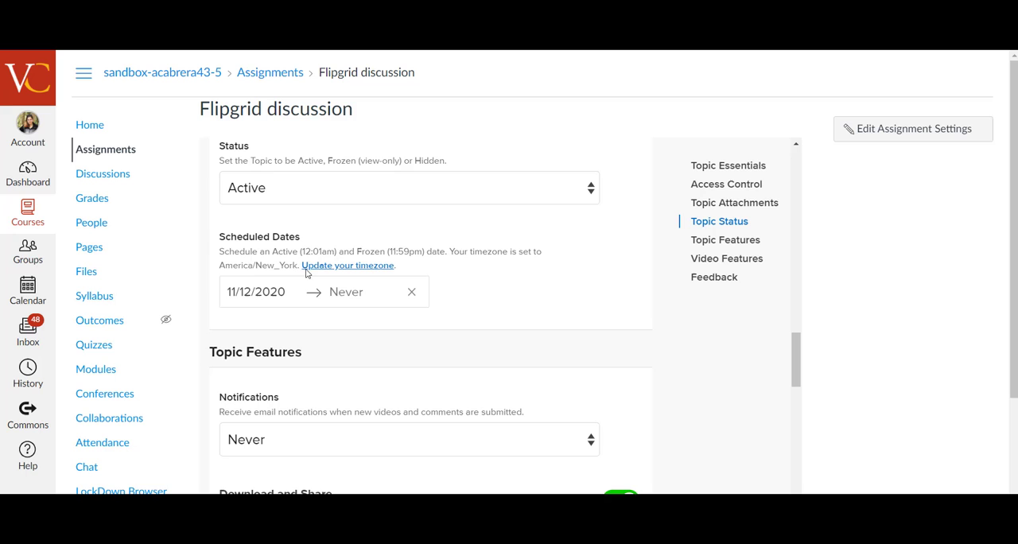
{"action": "scroll", "scroll_direction": "down", "scroll_amount": 3}
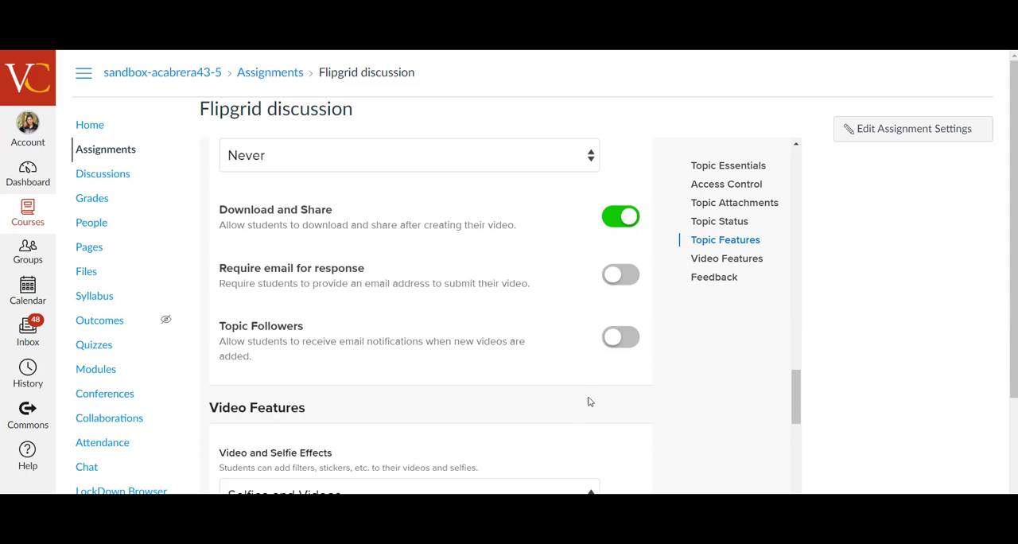
{"action": "scroll", "scroll_direction": "down", "scroll_amount": 3}
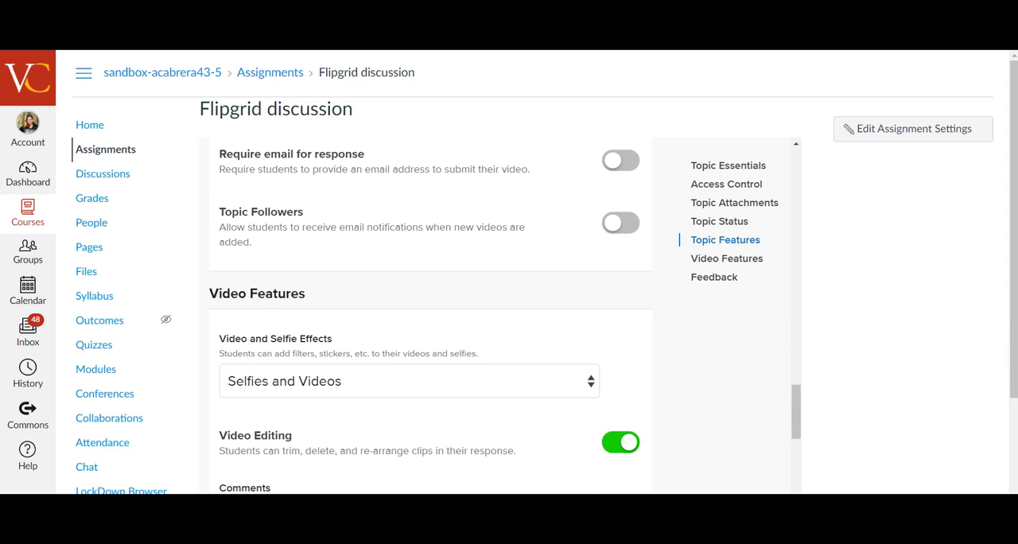